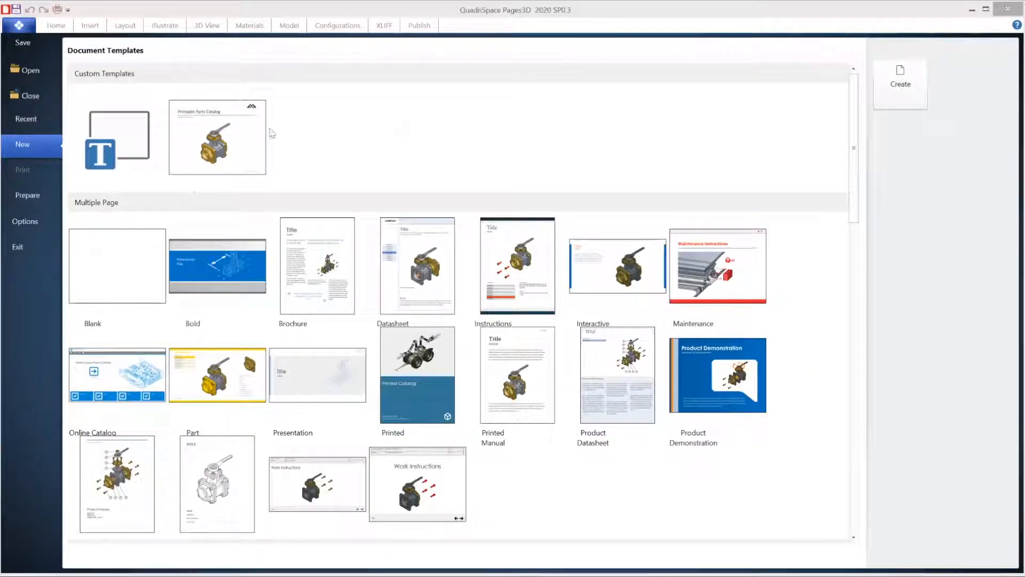
Step: Create a Printable Parts Catalog document from the custom template using the MM-00001-001_A.qsm model
{"action": "left_click", "coordinate": [217, 136]}
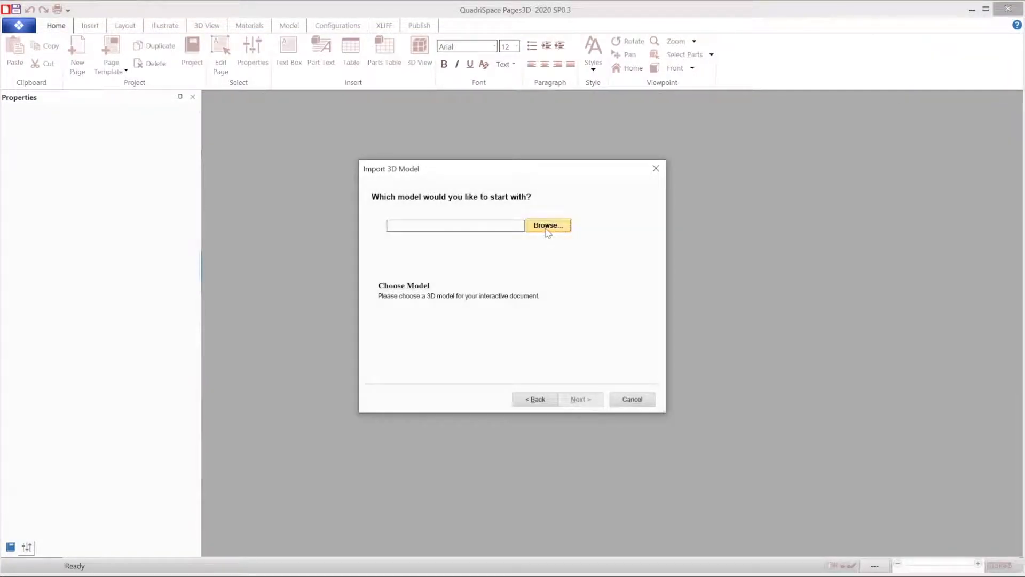
{"action": "left_click", "coordinate": [548, 226]}
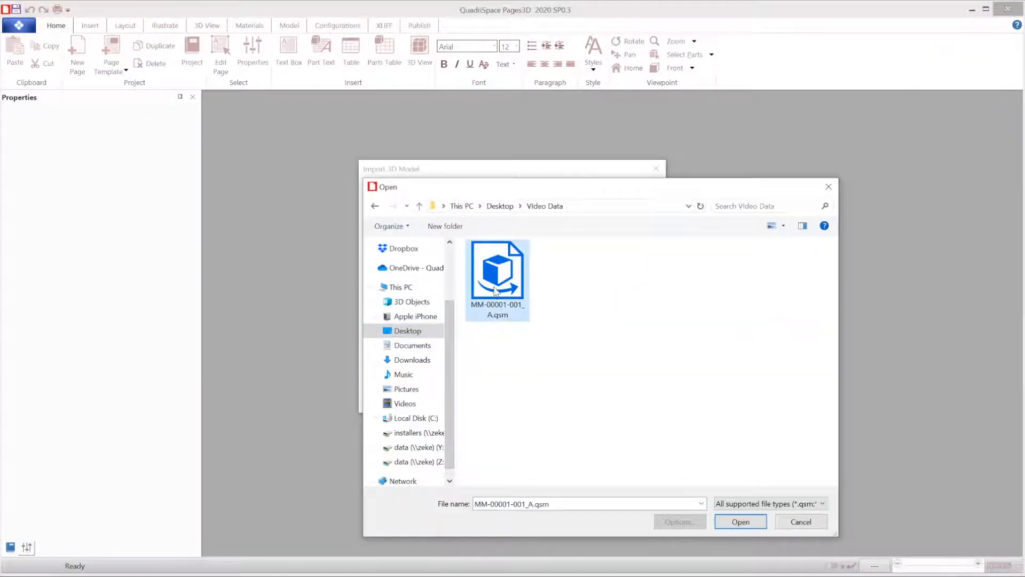
{"action": "left_click", "coordinate": [740, 522]}
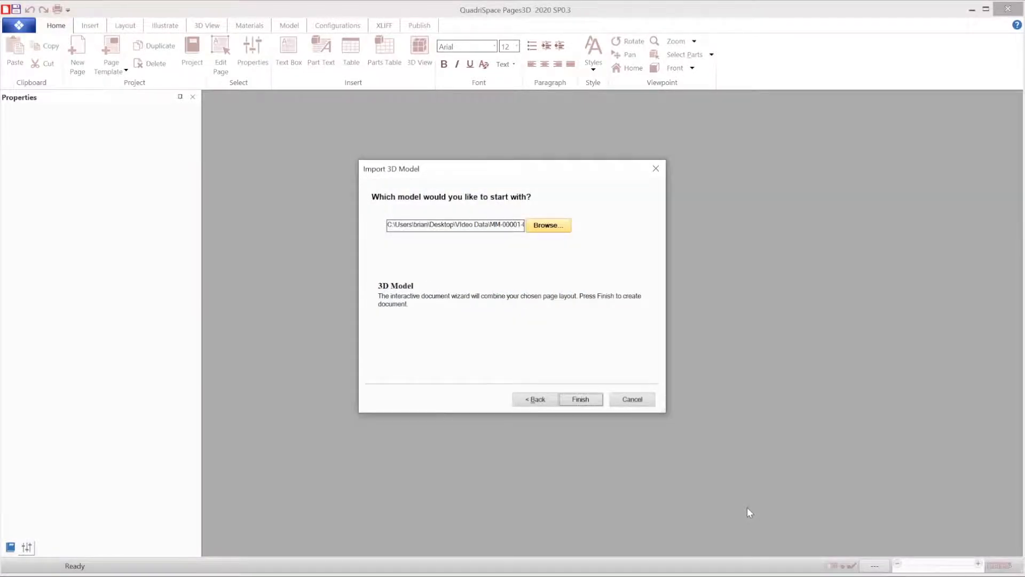
{"action": "left_click", "coordinate": [579, 399]}
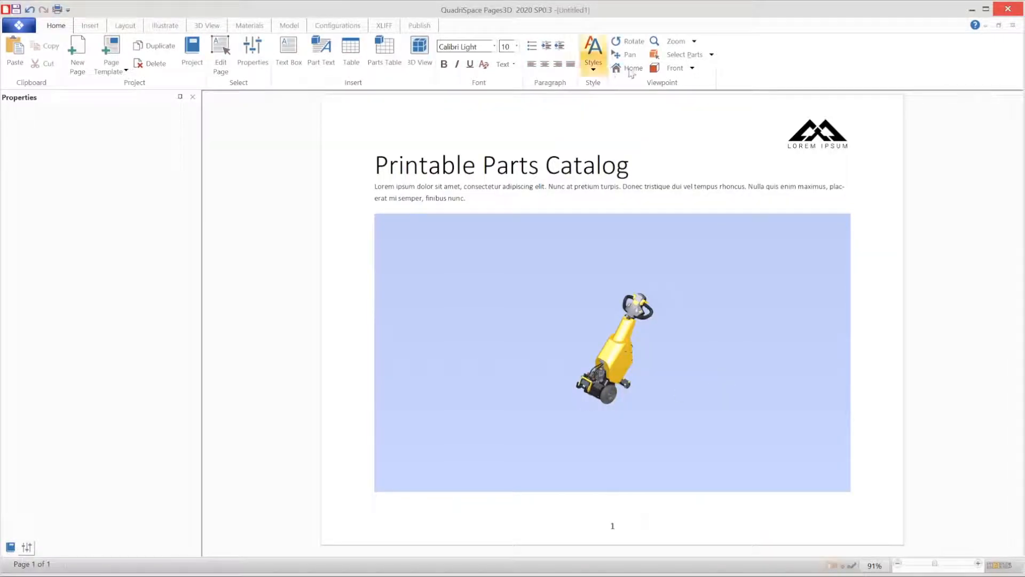
Step: Reset to the Home viewpoint, draw the model with Hidden Lines Removed and turn off the background
{"action": "left_click", "coordinate": [631, 68]}
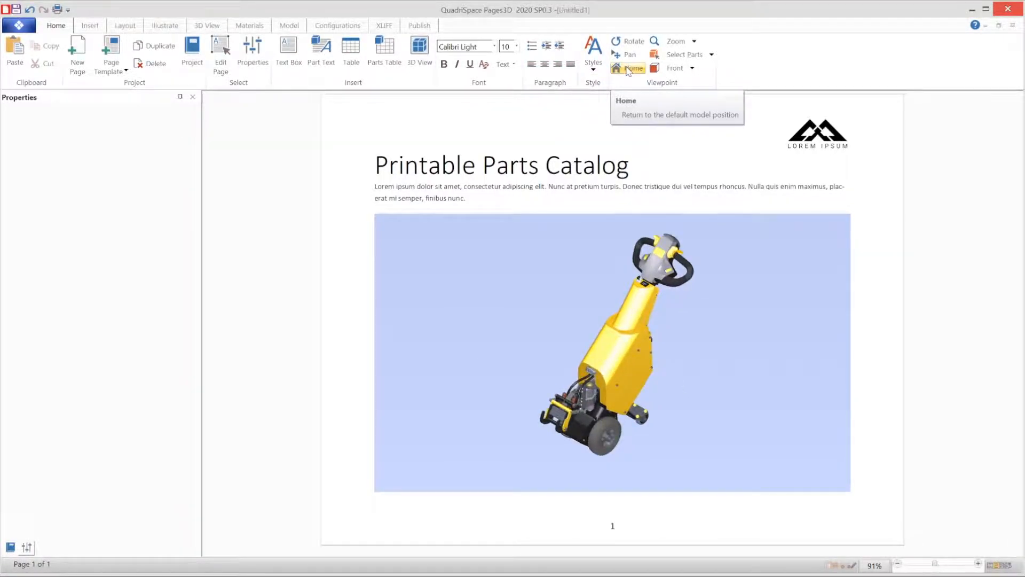
{"action": "left_click", "coordinate": [206, 25]}
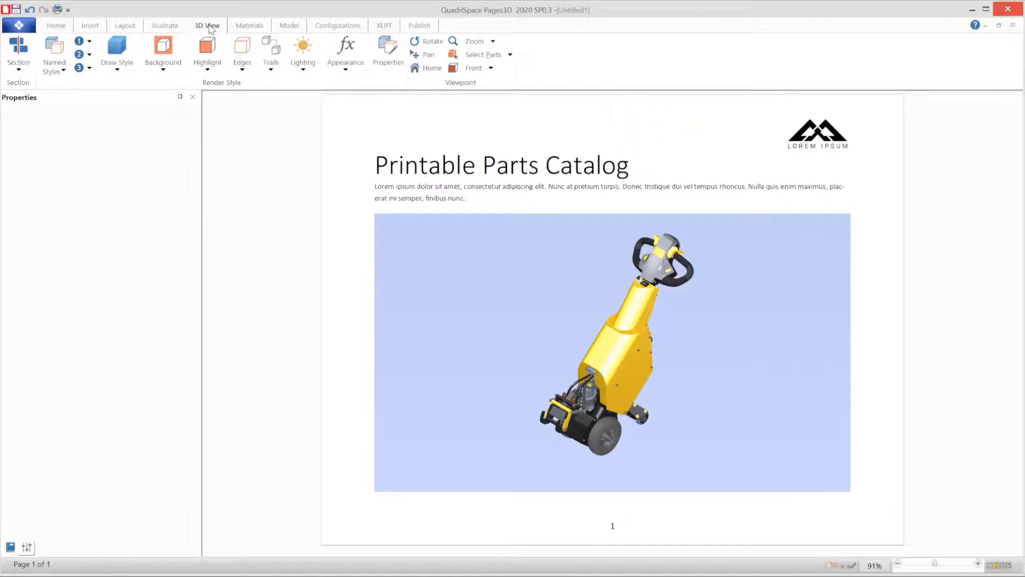
{"action": "left_click", "coordinate": [117, 52]}
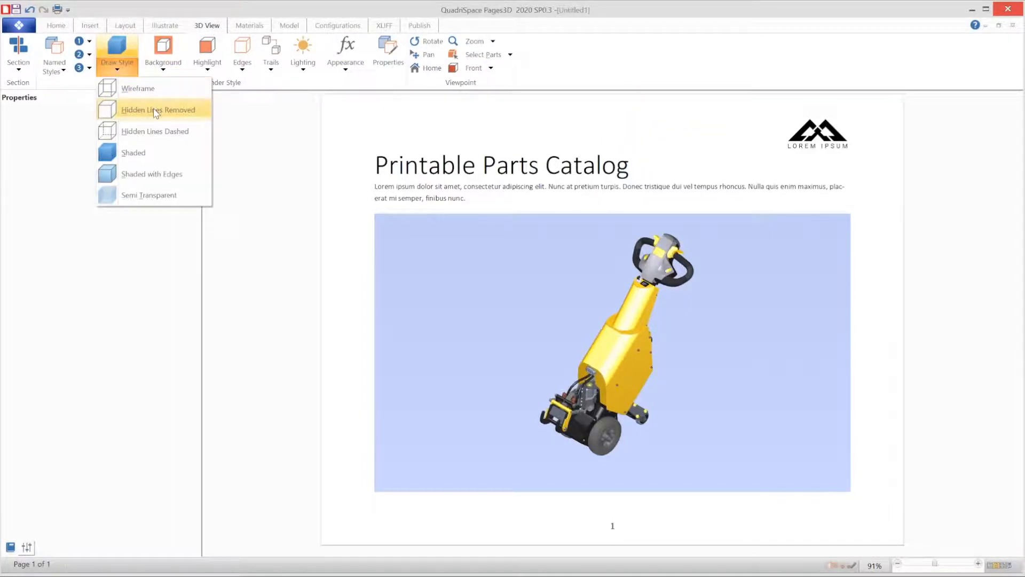
{"action": "left_click", "coordinate": [159, 108]}
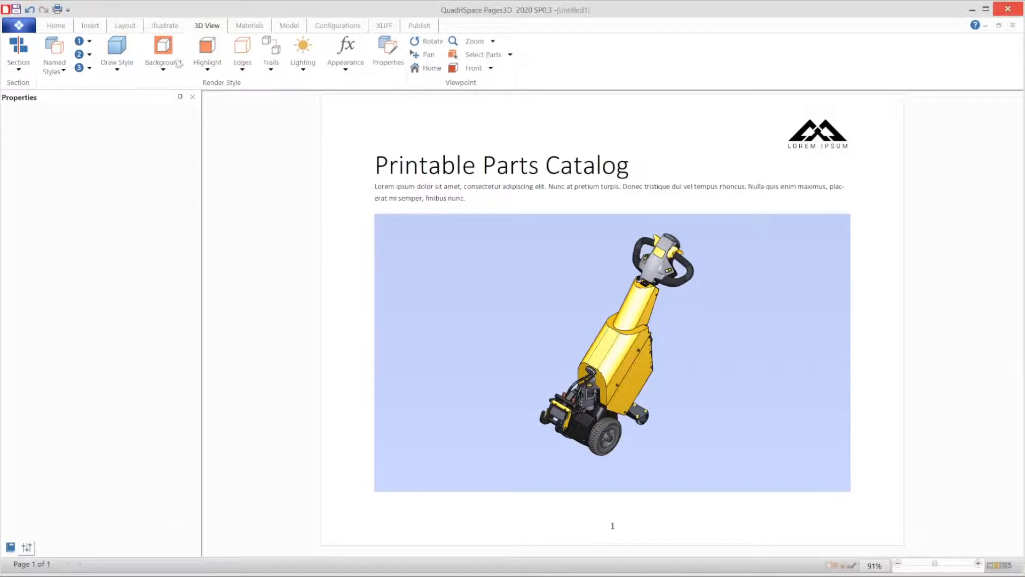
{"action": "left_click", "coordinate": [162, 50]}
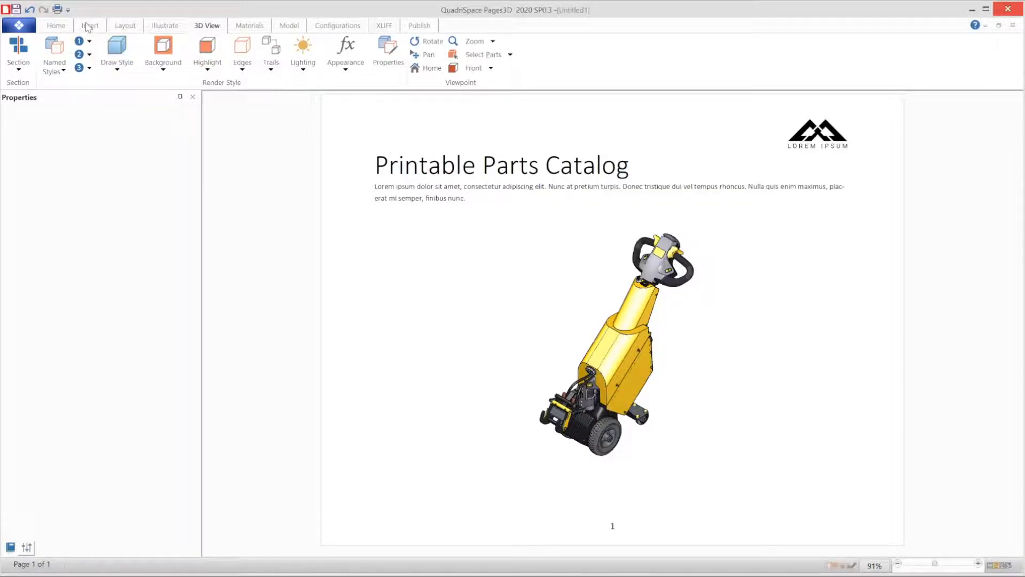
{"action": "left_click", "coordinate": [89, 24]}
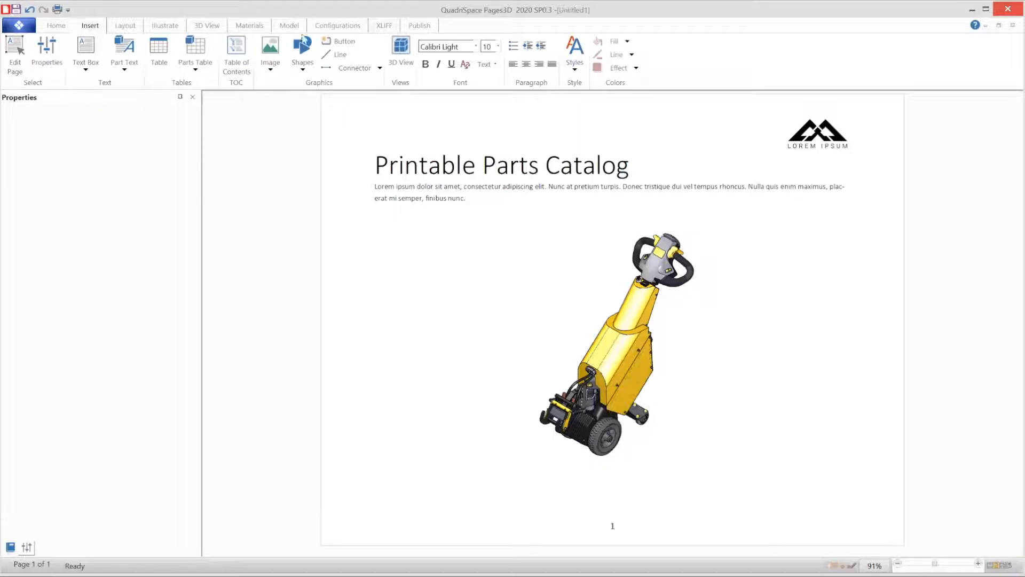
Step: Create a new parts list named Top Level with the Top-level only style
{"action": "left_click", "coordinate": [290, 25]}
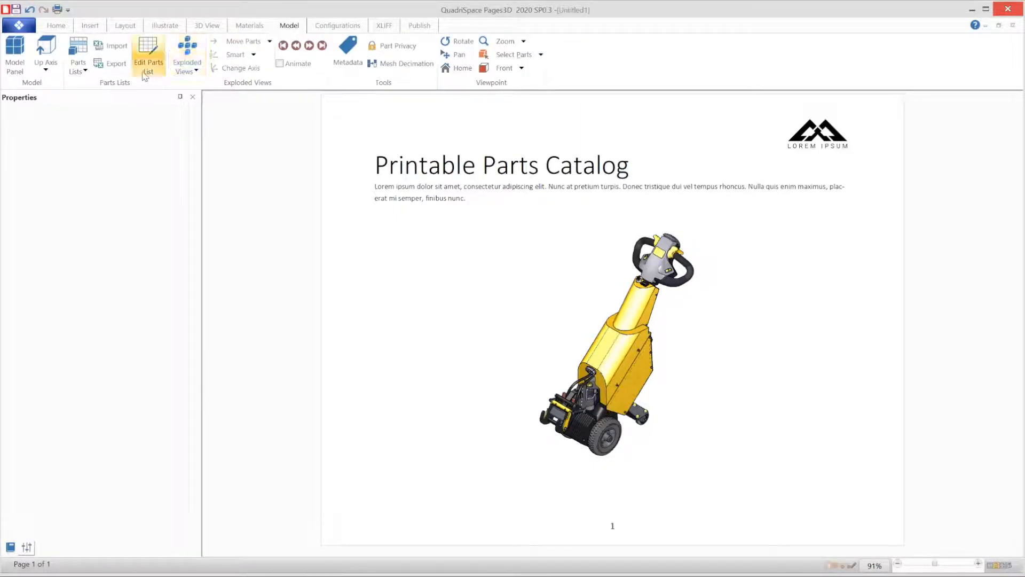
{"action": "left_click", "coordinate": [77, 54]}
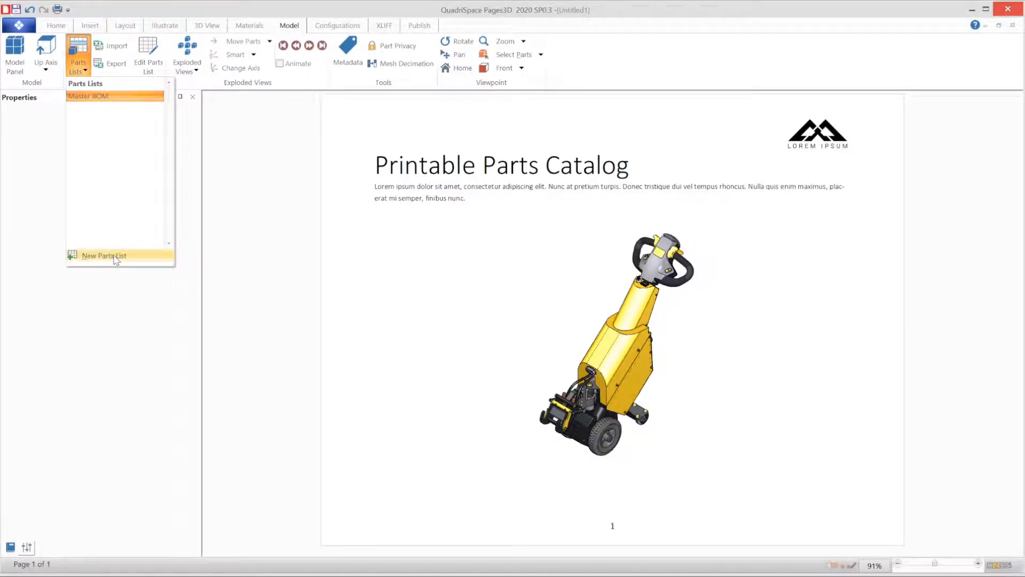
{"action": "left_click", "coordinate": [104, 255]}
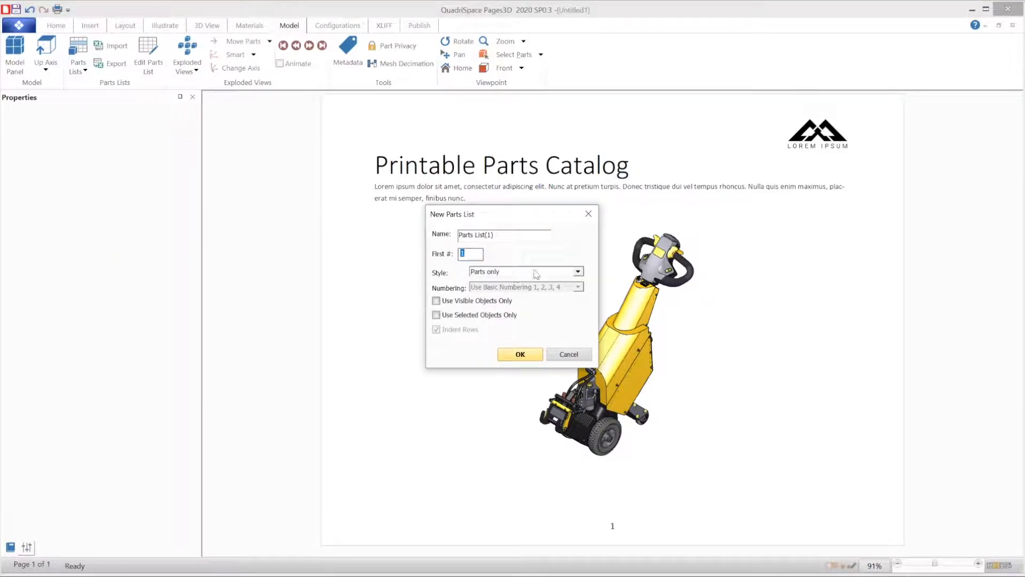
{"action": "type", "text": "Top Level"}
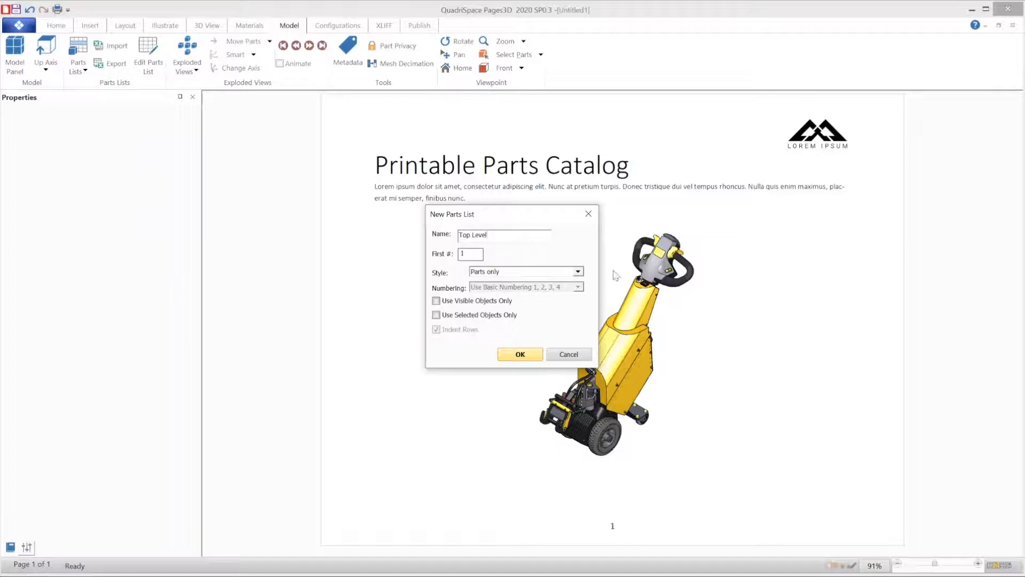
{"action": "left_click", "coordinate": [578, 271]}
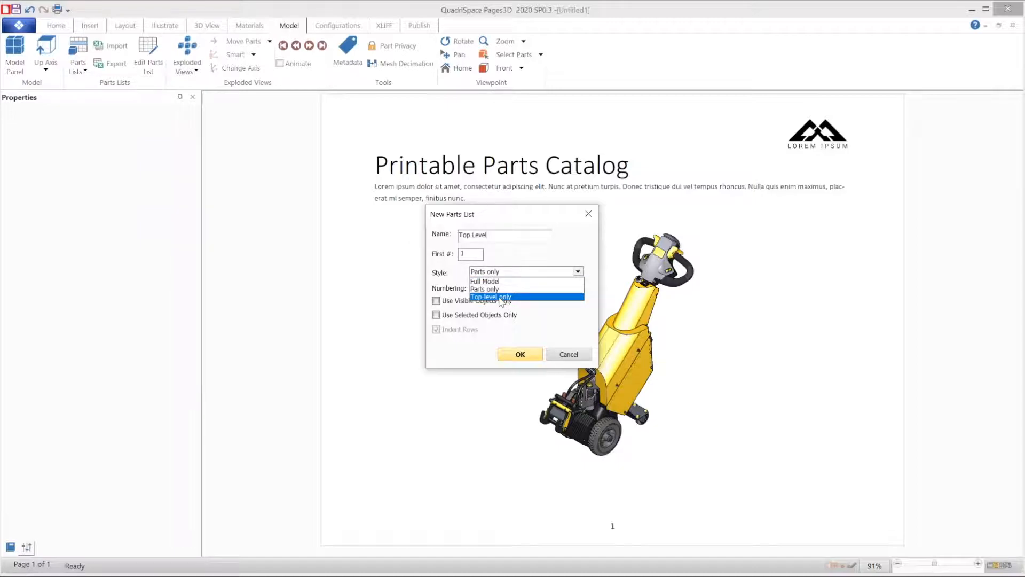
{"action": "left_click", "coordinate": [491, 295]}
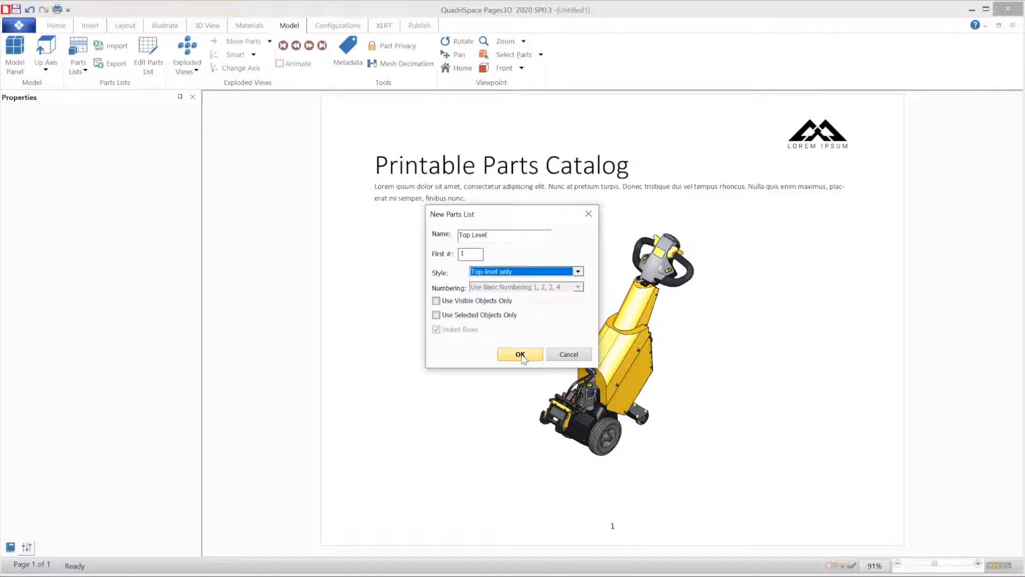
{"action": "left_click", "coordinate": [520, 354]}
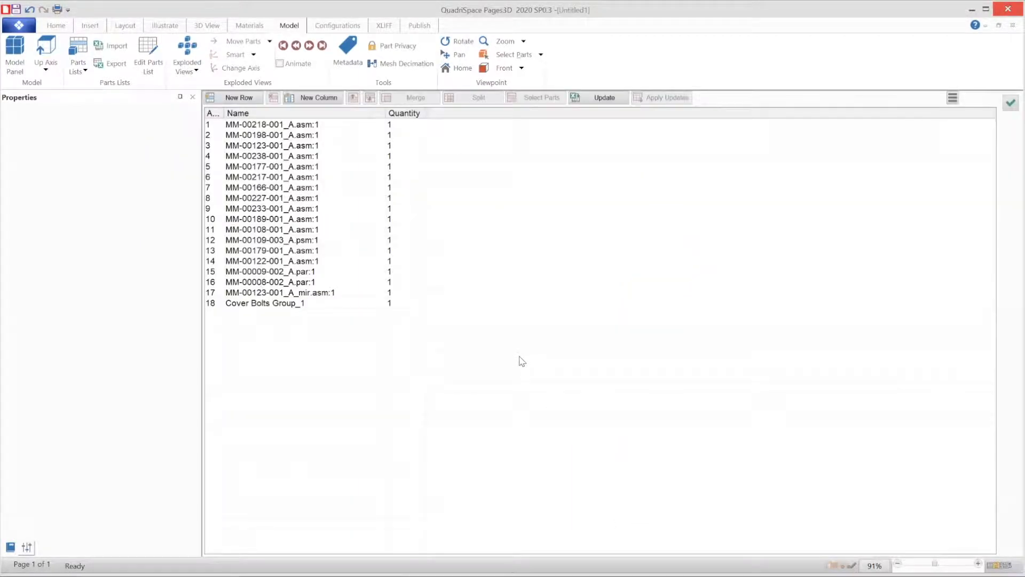
Step: Remove the Cover Bolts Group_1 row from the Top Level list, leaving 17 entries
{"action": "left_click", "coordinate": [264, 303]}
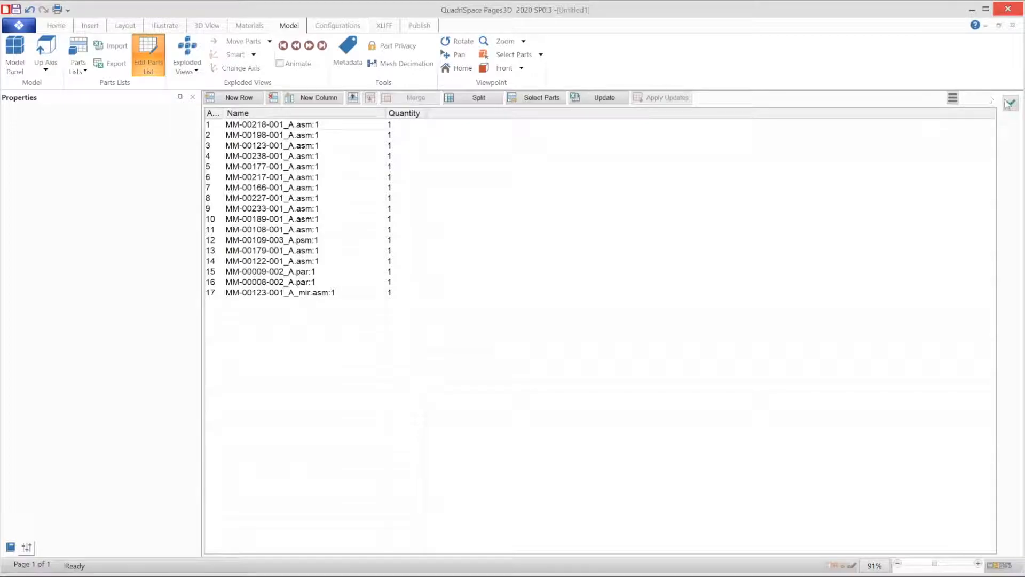
{"action": "left_click", "coordinate": [148, 55]}
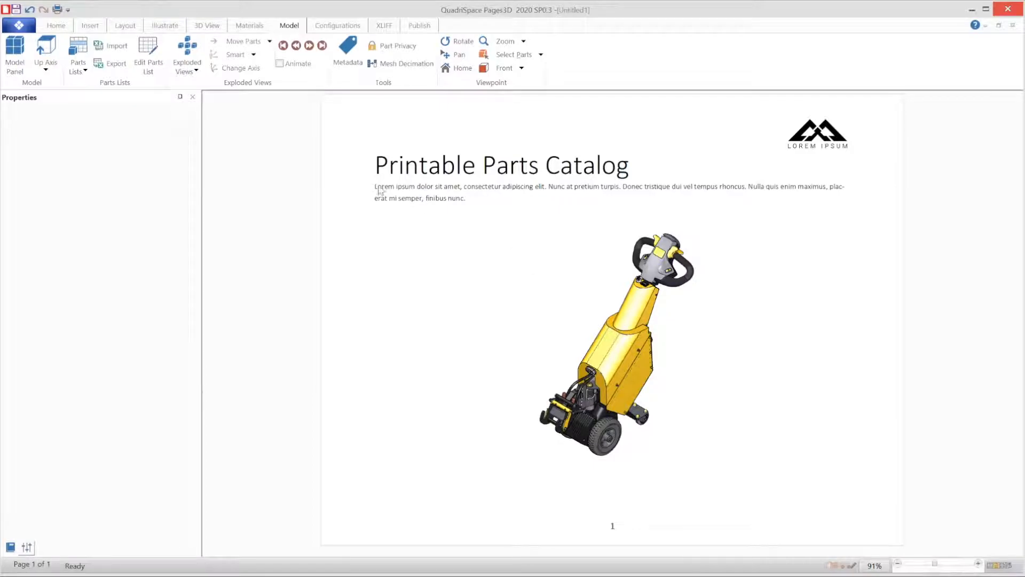
Step: Insert a customized template page holding the Top Level parts list table as page 2
{"action": "left_click", "coordinate": [56, 25]}
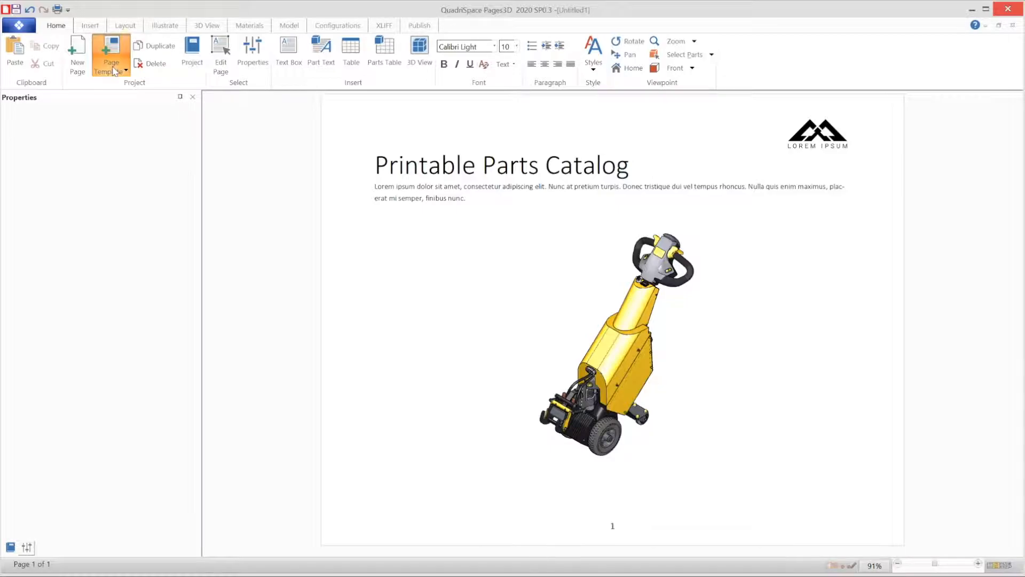
{"action": "left_click", "coordinate": [110, 51]}
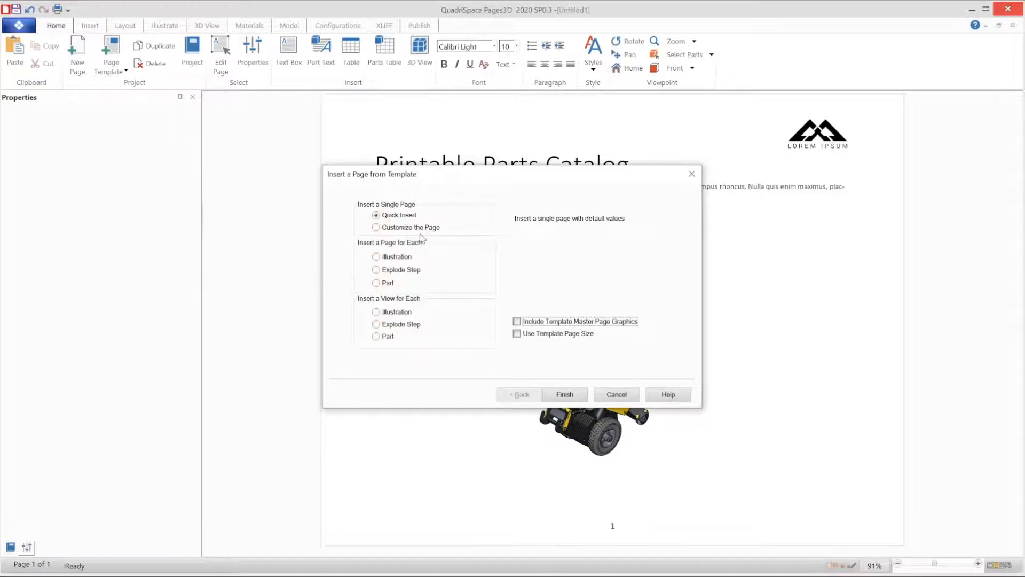
{"action": "left_click", "coordinate": [378, 226]}
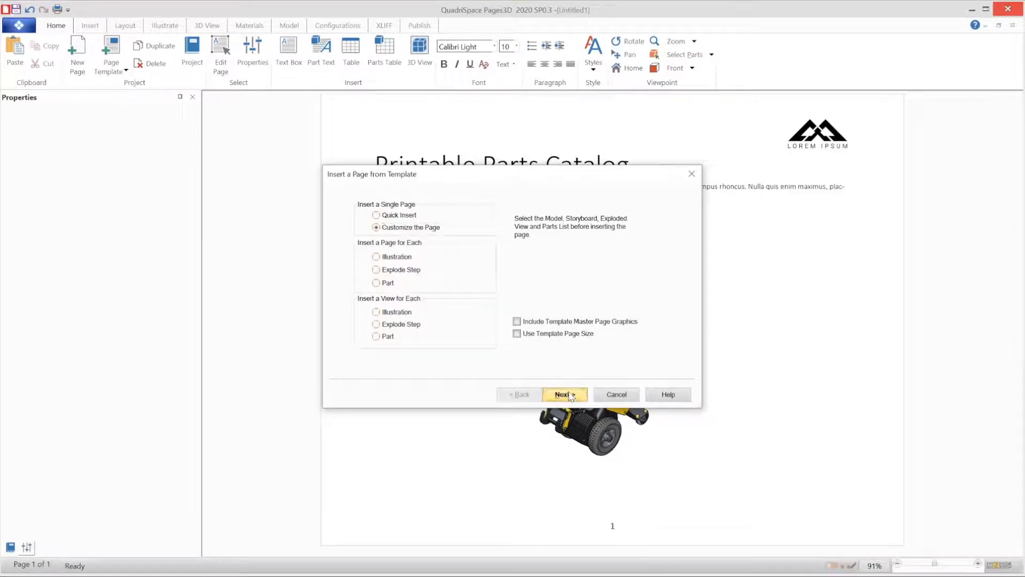
{"action": "left_click", "coordinate": [564, 394]}
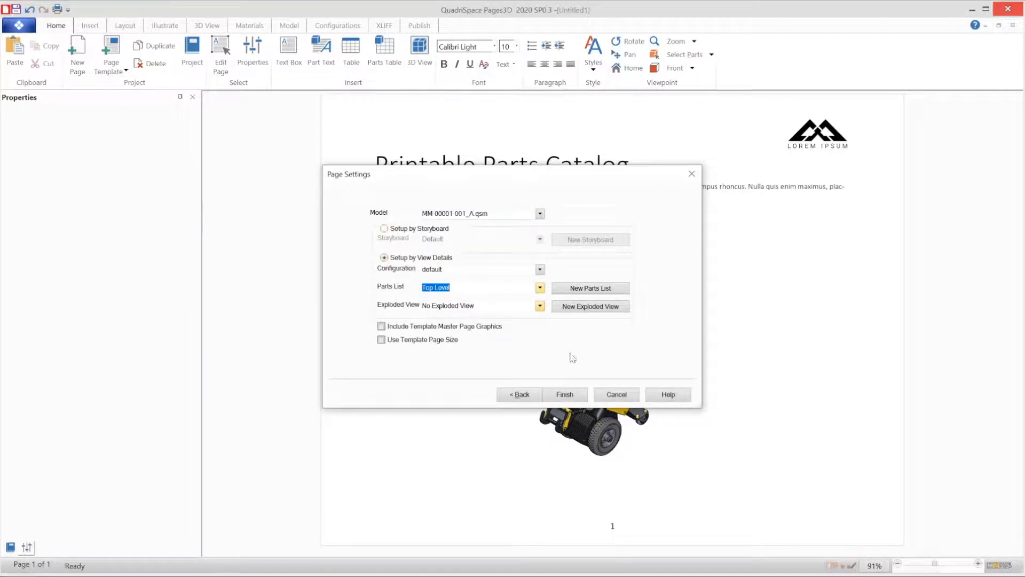
{"action": "left_click", "coordinate": [564, 395]}
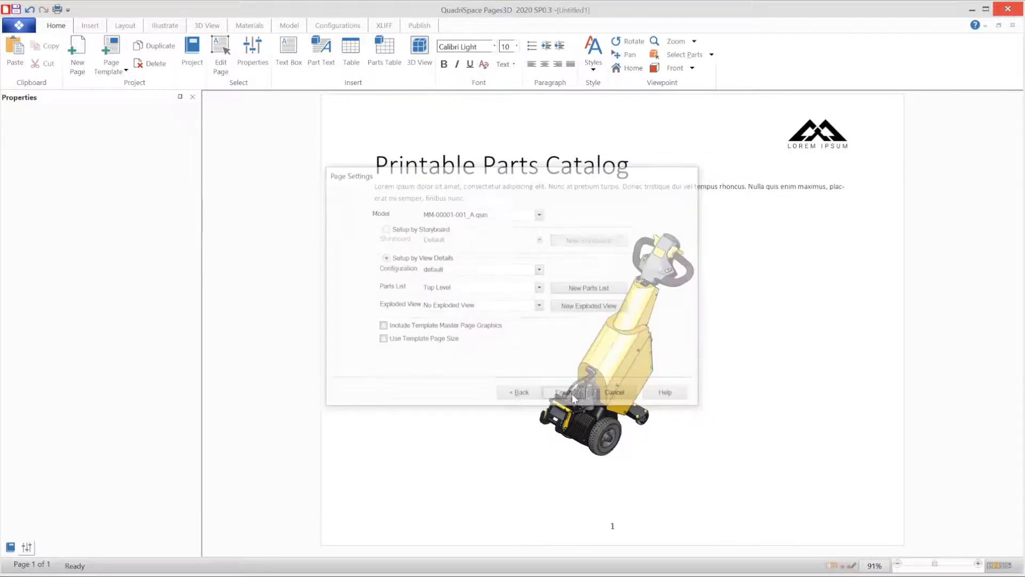
{"action": "left_click", "coordinate": [571, 392]}
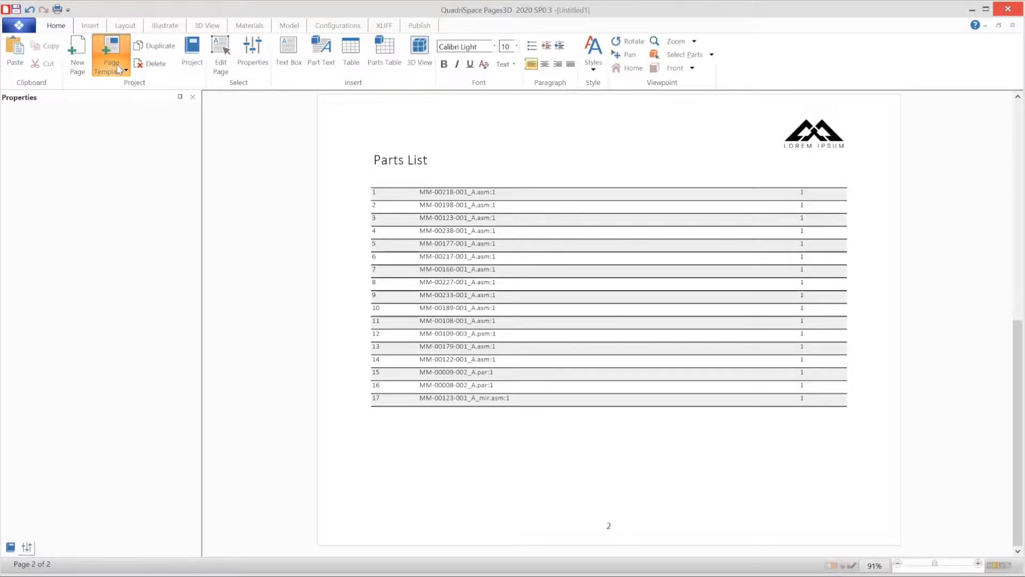
{"action": "left_click", "coordinate": [110, 53]}
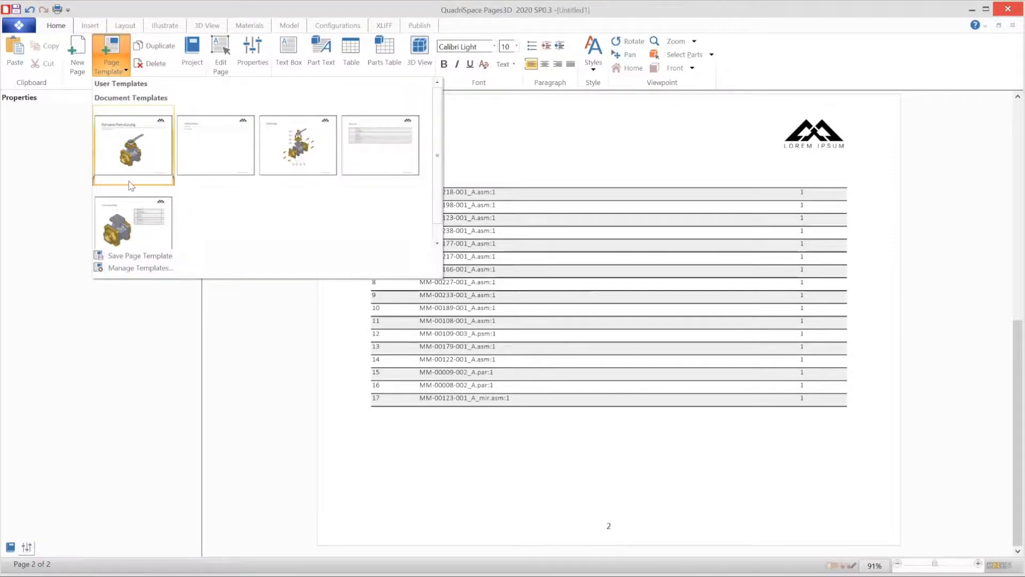
Step: Insert a view-and-table page for each part of the Top Level list, sub-assemblies only, reaching 16 pages
{"action": "left_click", "coordinate": [134, 222]}
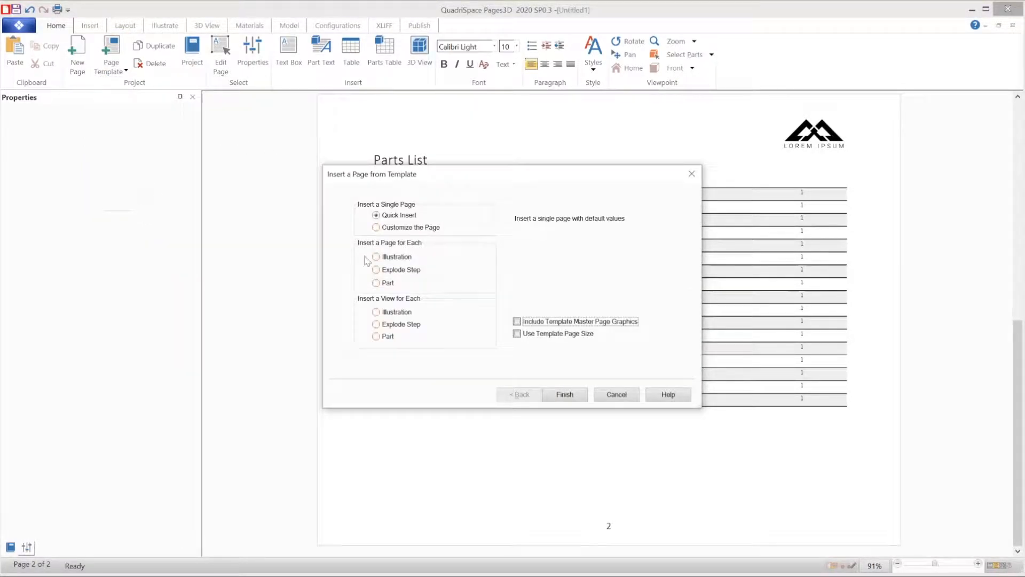
{"action": "left_click", "coordinate": [376, 282]}
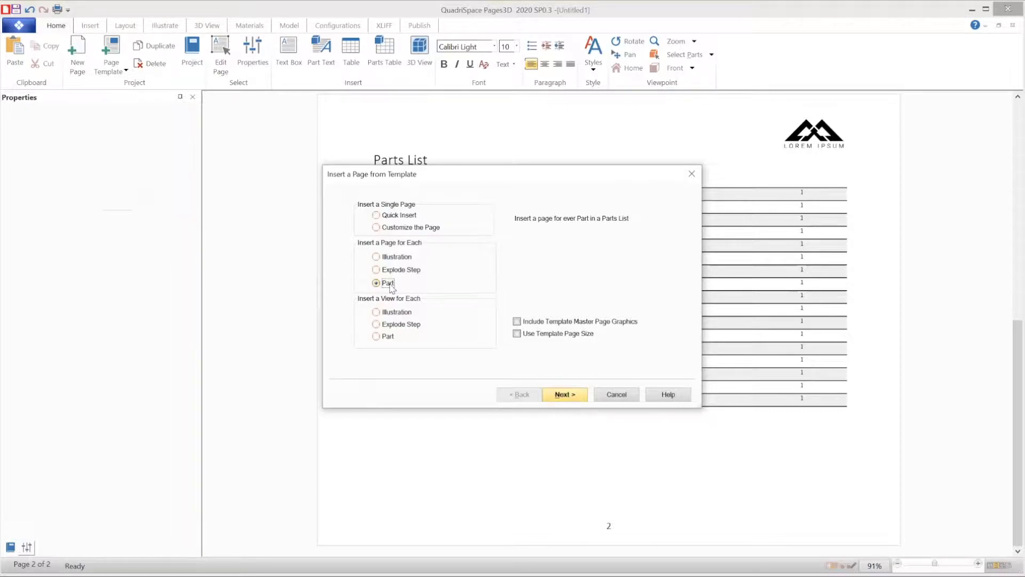
{"action": "left_click", "coordinate": [564, 395]}
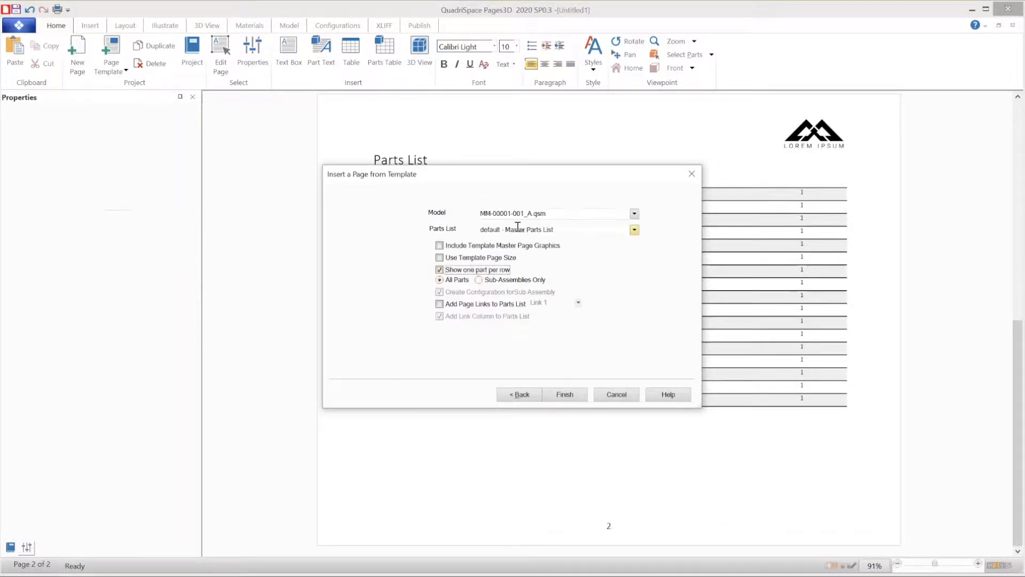
{"action": "left_click", "coordinate": [632, 230]}
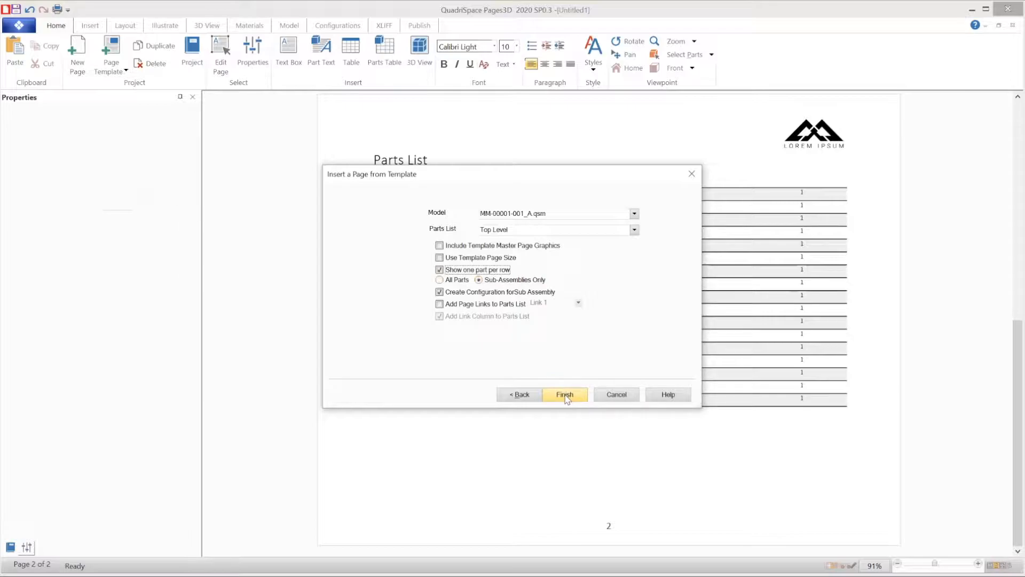
{"action": "left_click", "coordinate": [564, 394]}
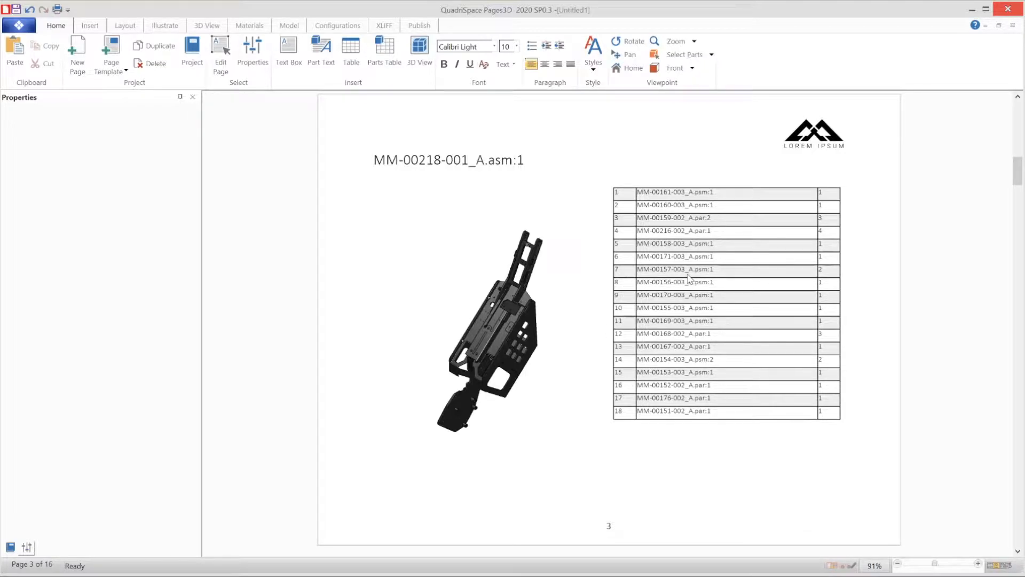
Step: Scroll through the generated sub-assembly pages and save the catalog as parts_catalog_demo.qsd
{"action": "left_click", "coordinate": [675, 191]}
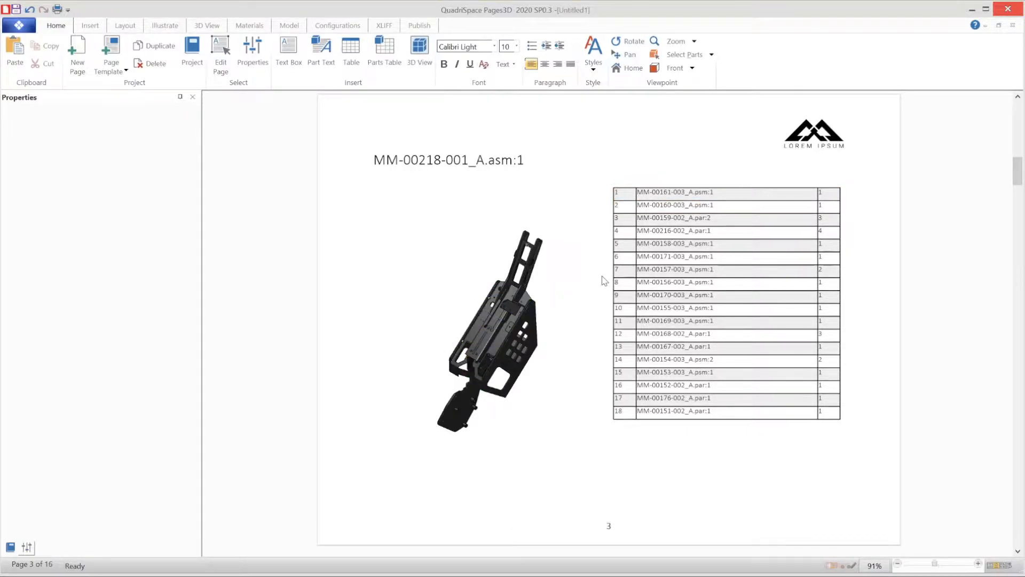
{"action": "scroll", "scroll_direction": "down", "scroll_amount": 3}
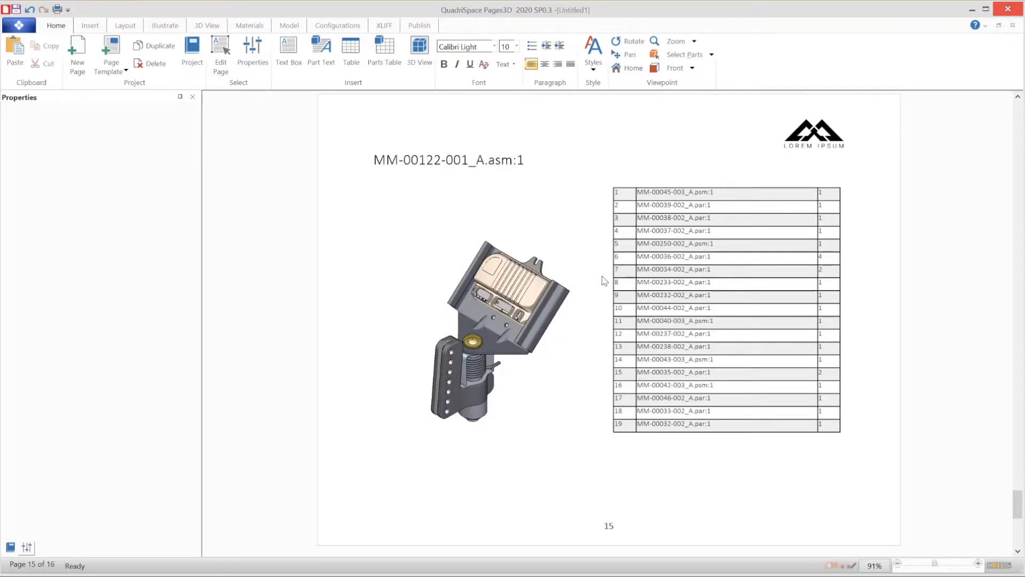
{"action": "scroll", "scroll_direction": "down", "scroll_amount": 3}
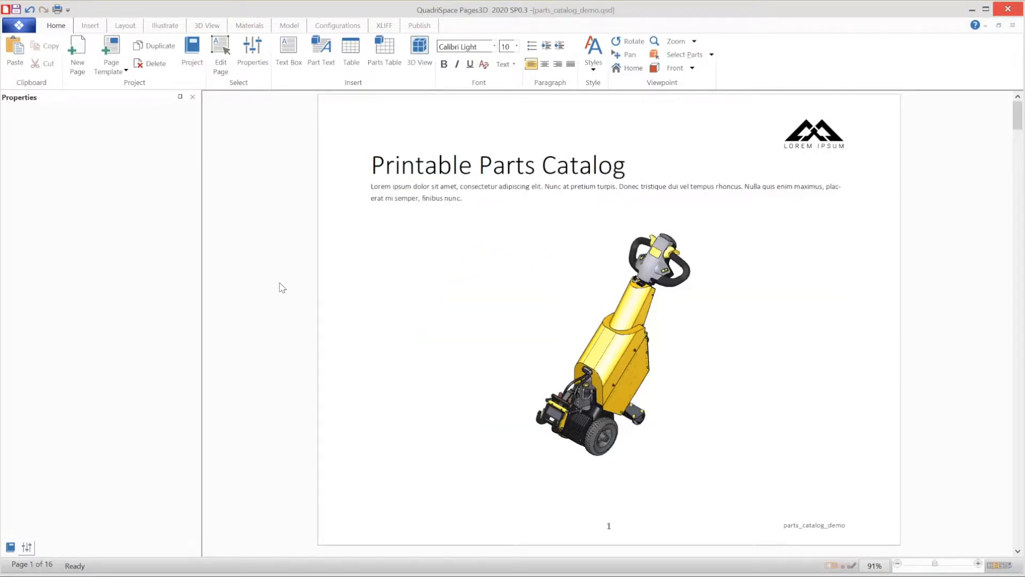
Step: Publish parts_catalog_demo.pdf with Publish Interactive 3D off and Export views as Vectors on
{"action": "left_click", "coordinate": [419, 24]}
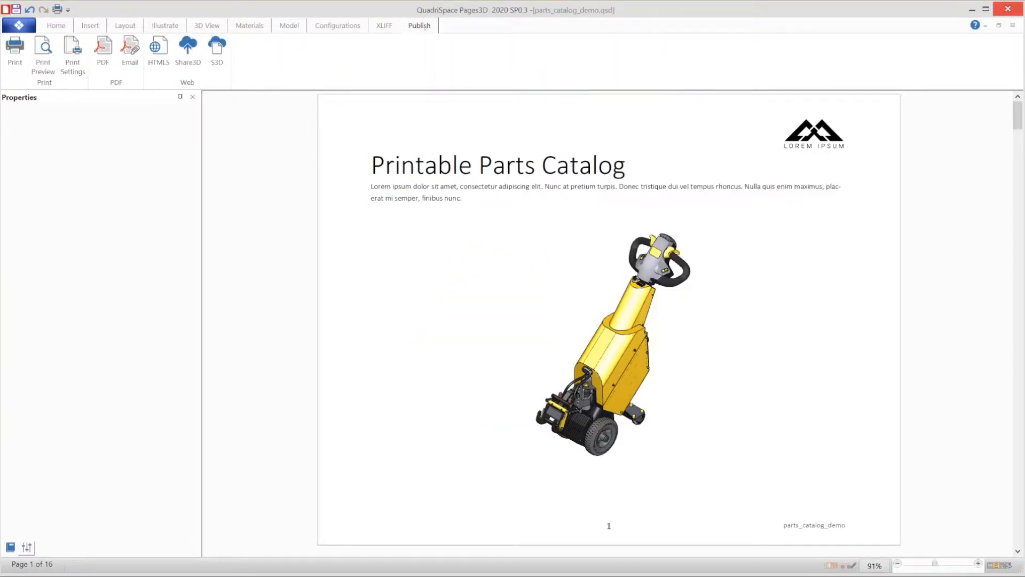
{"action": "left_click", "coordinate": [103, 50]}
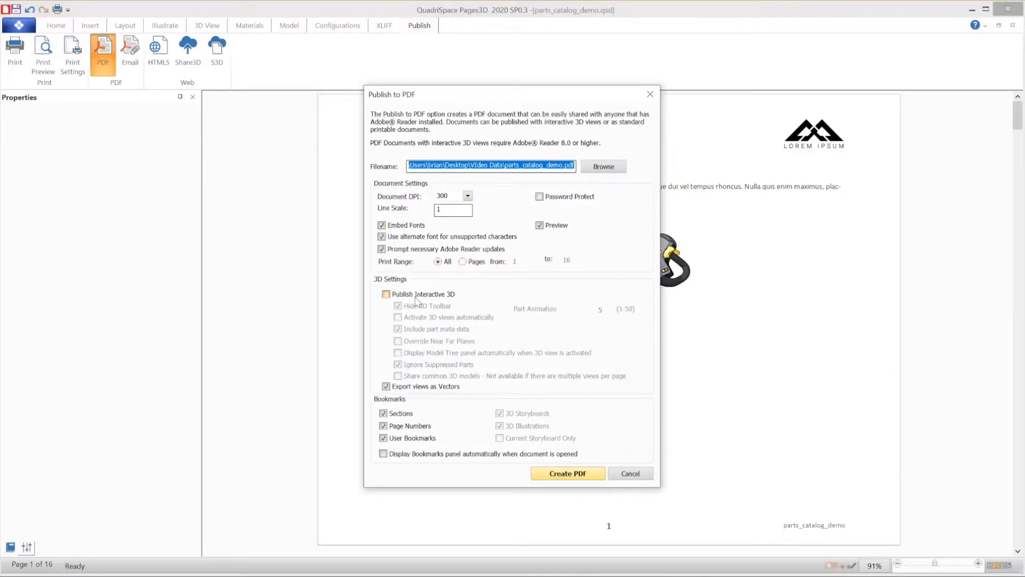
{"action": "left_click", "coordinate": [387, 294]}
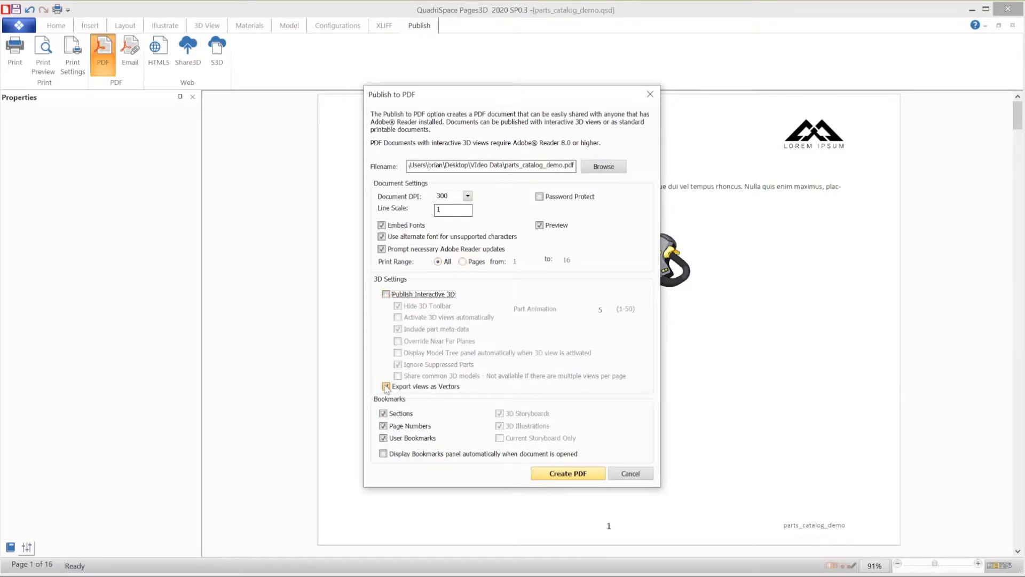
{"action": "left_click", "coordinate": [386, 385]}
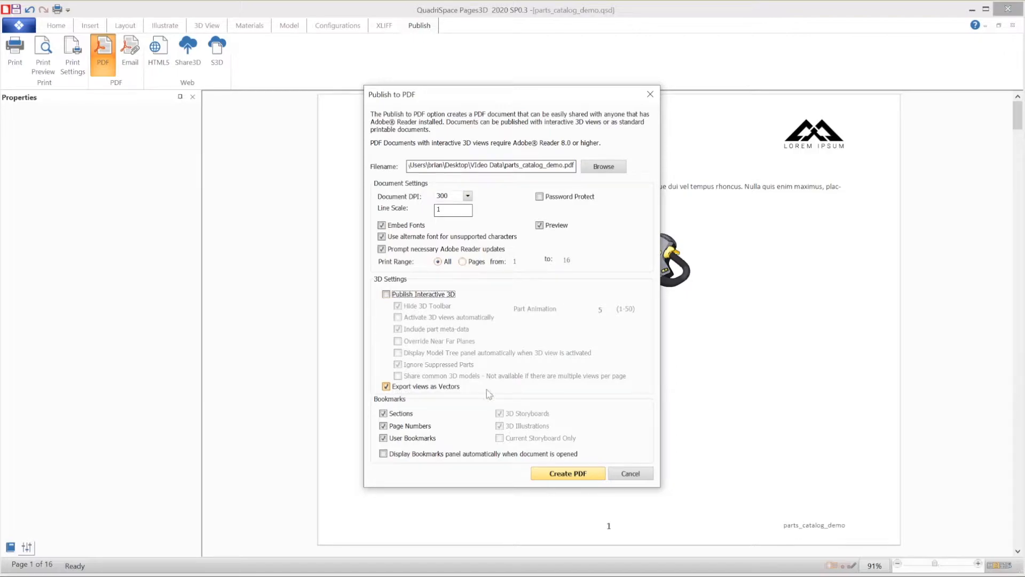
{"action": "left_click", "coordinate": [566, 473]}
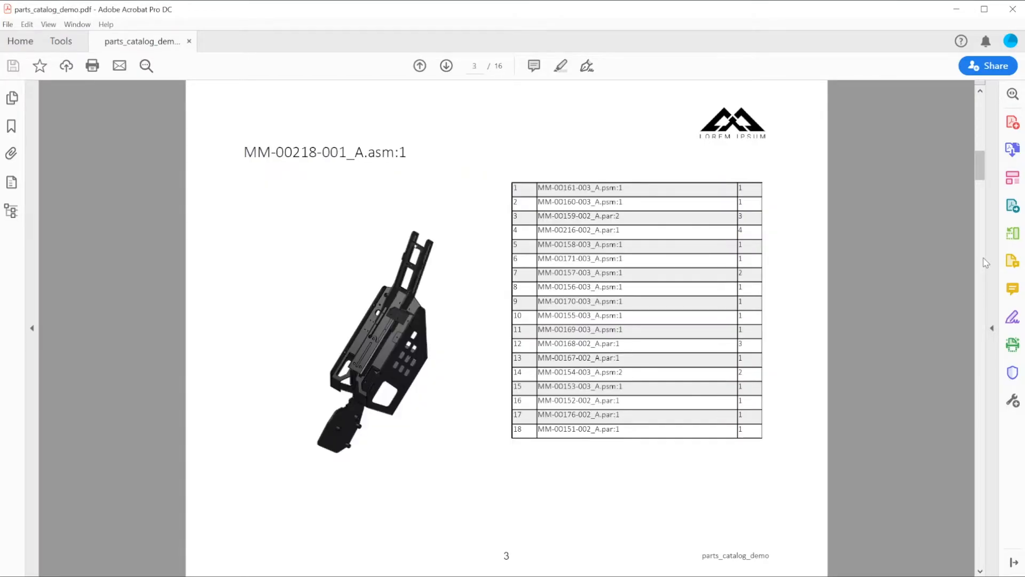
Step: Step forward through the PDF's sub-assembly pages from page 3 to page 8 of 16
{"action": "left_click", "coordinate": [445, 65]}
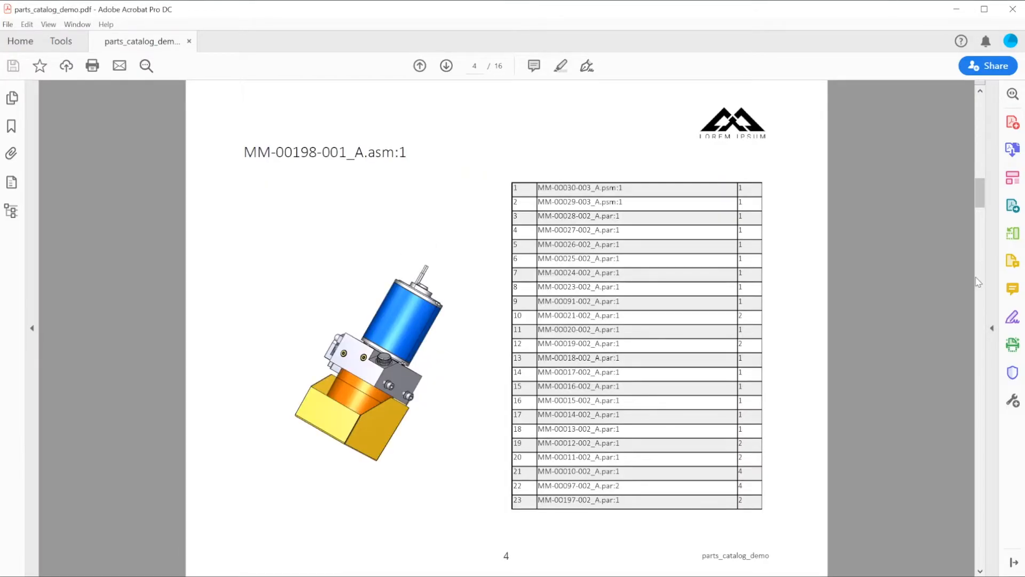
{"action": "left_click", "coordinate": [446, 65]}
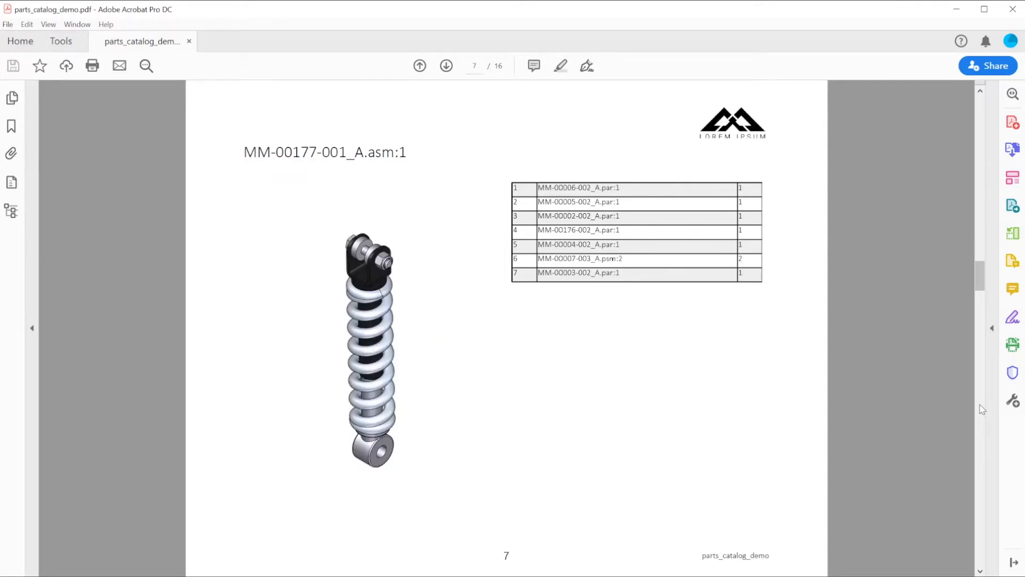
{"action": "left_click", "coordinate": [446, 65]}
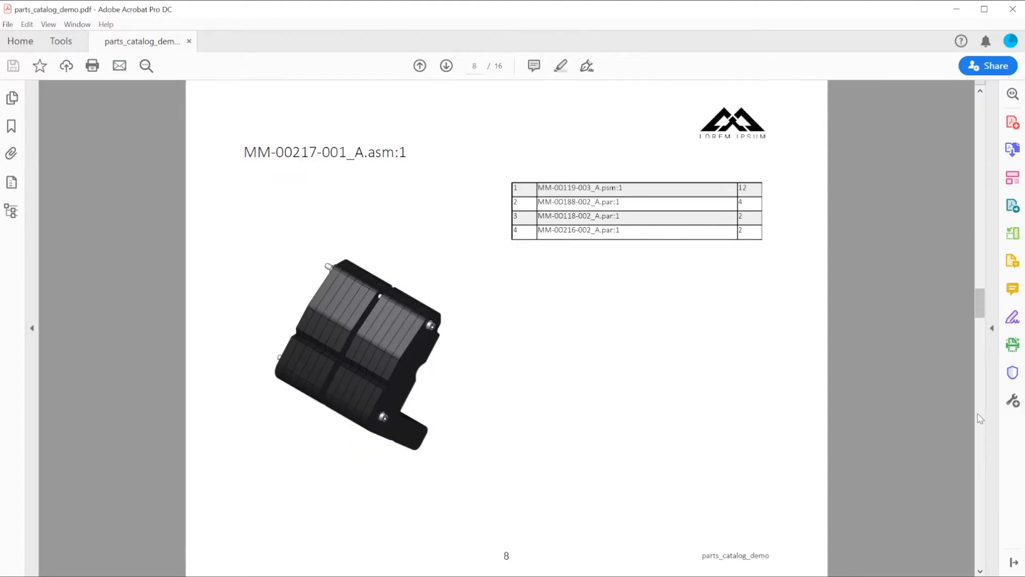